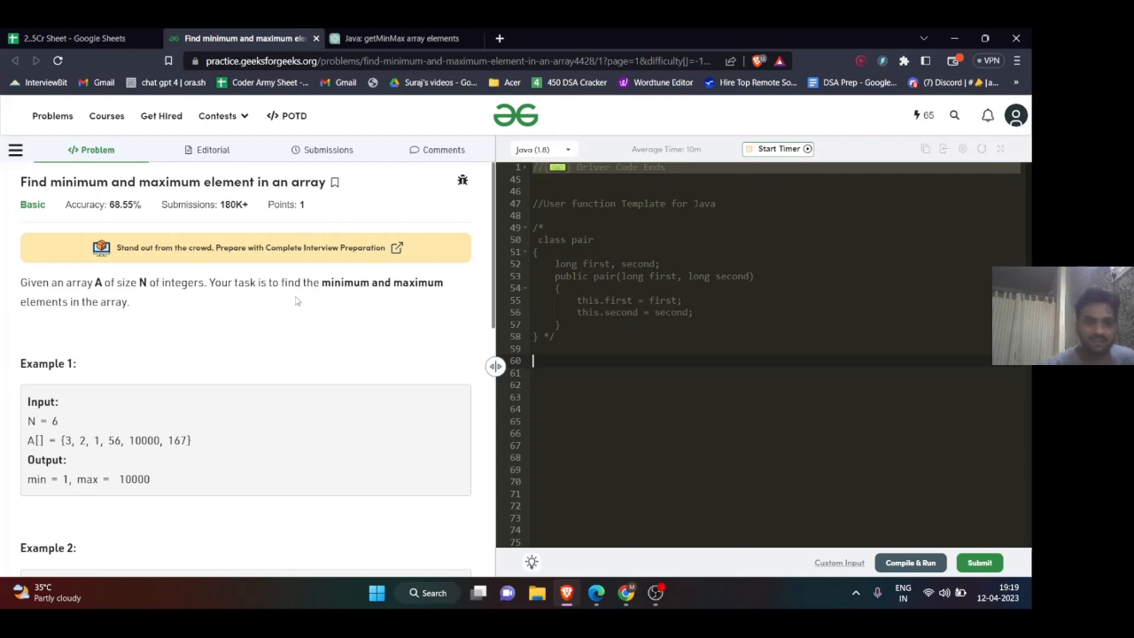
pyautogui.moveTo(244, 237)
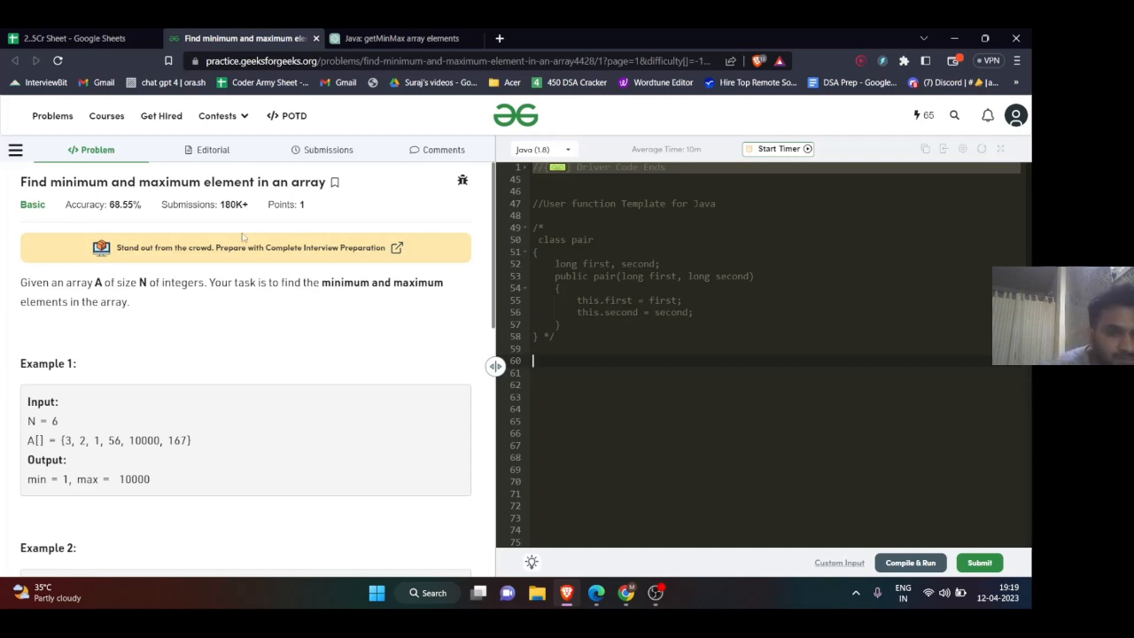
# - Scroll through the problem statement, examples and task of the min-and-max array problem
pyautogui.scroll(-3)
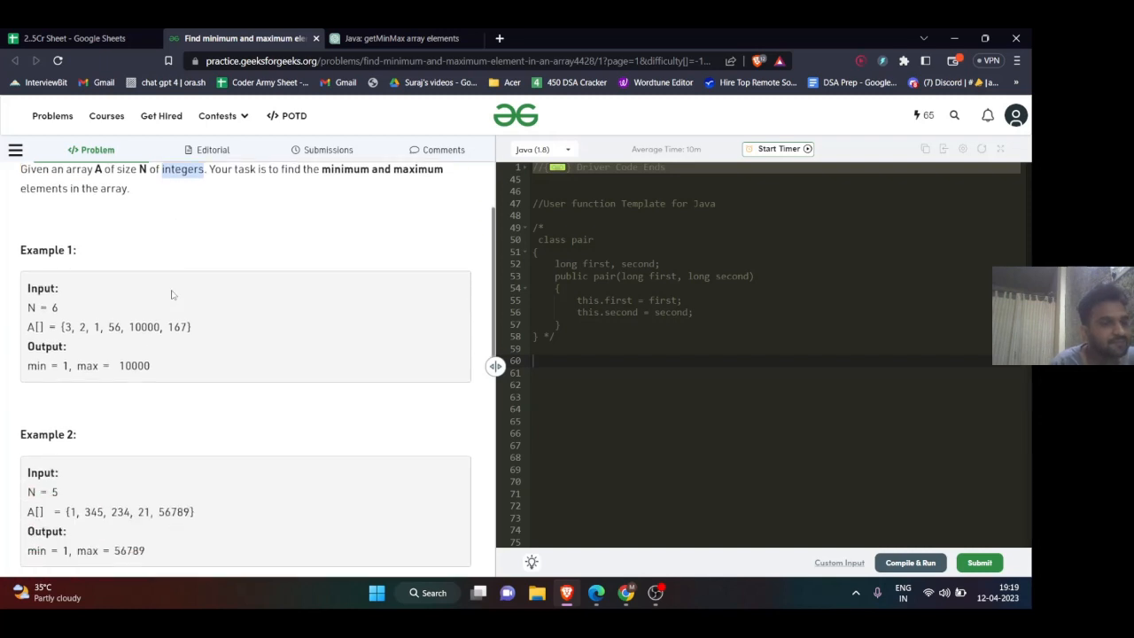
pyautogui.scroll(-3)
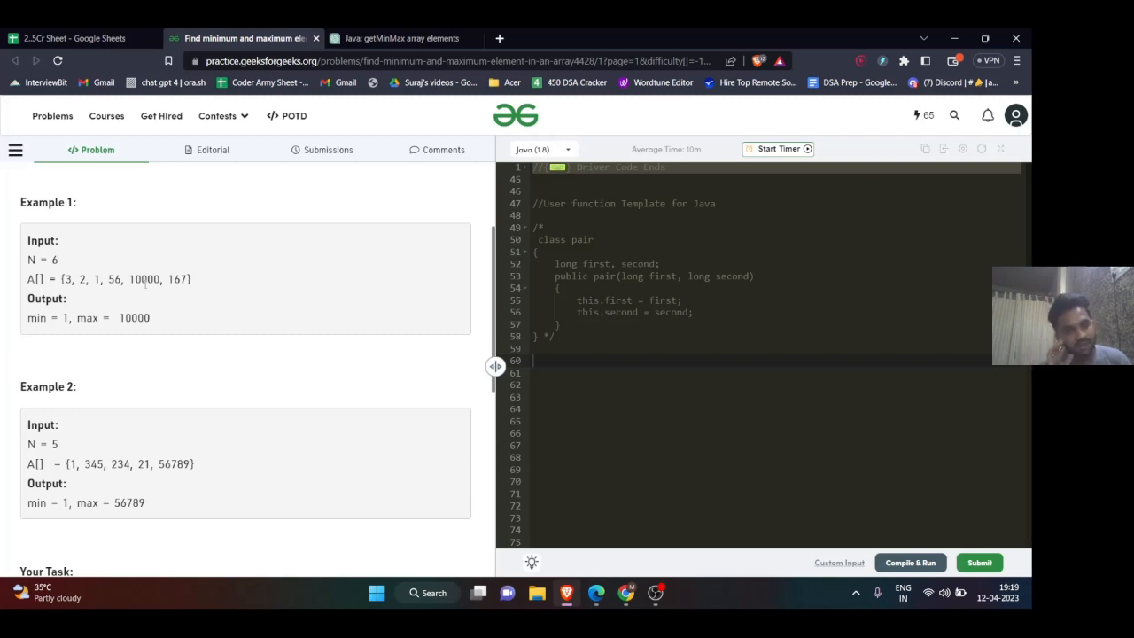
pyautogui.moveTo(3, 99)
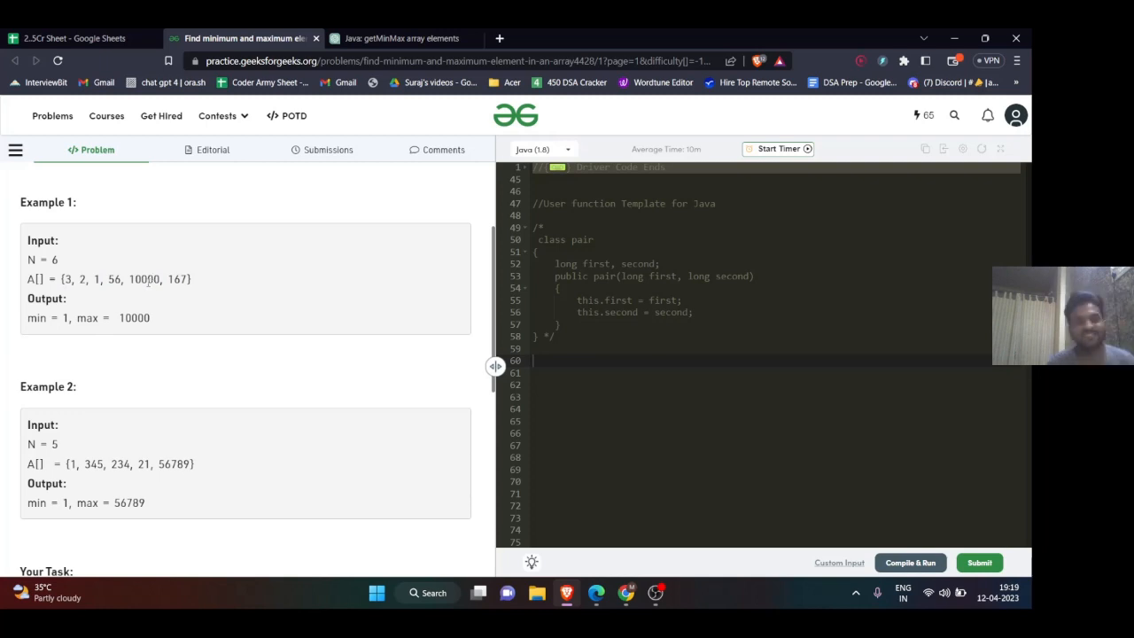
pyautogui.scroll(-3)
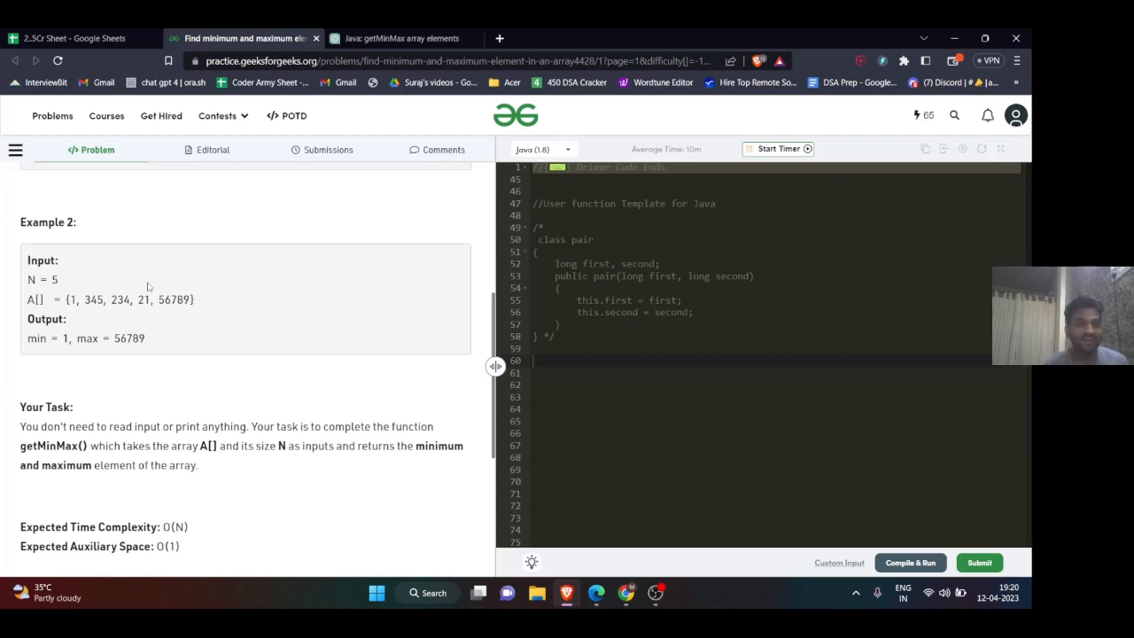
pyautogui.moveTo(492, 347)
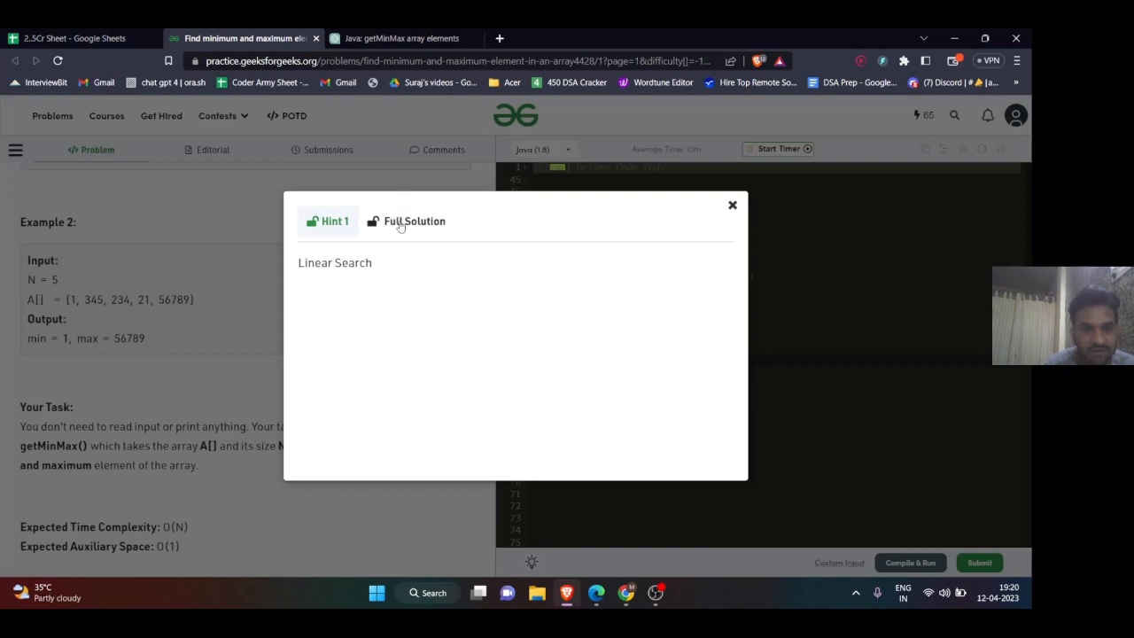
# - View the full C solution, then the Python3 version, and close the hints popup
pyautogui.click(415, 219)
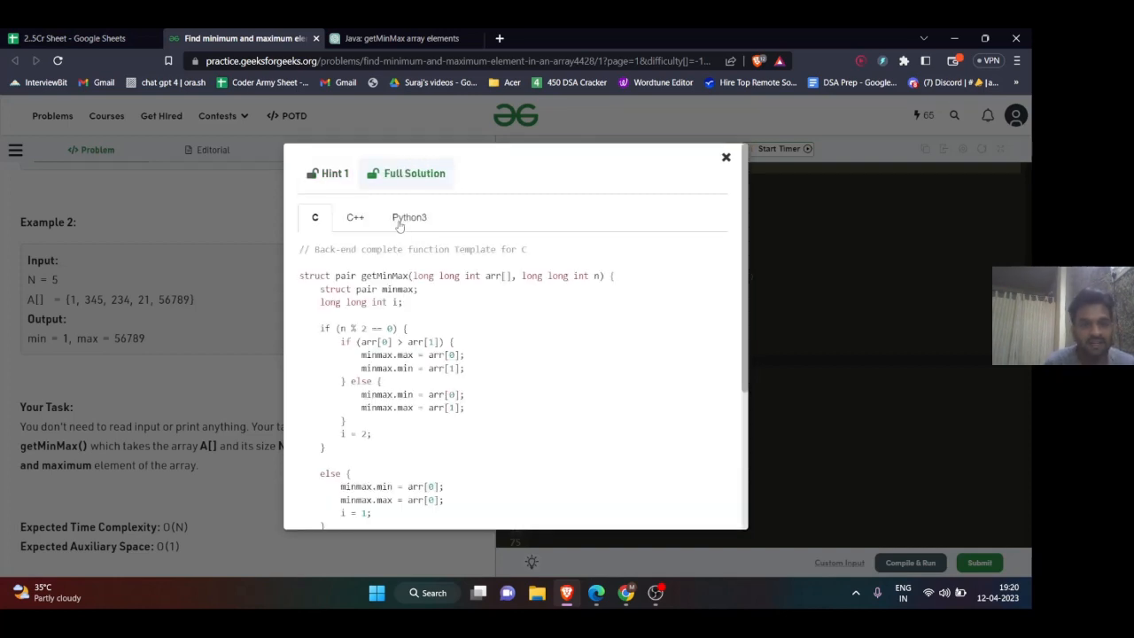
pyautogui.click(410, 216)
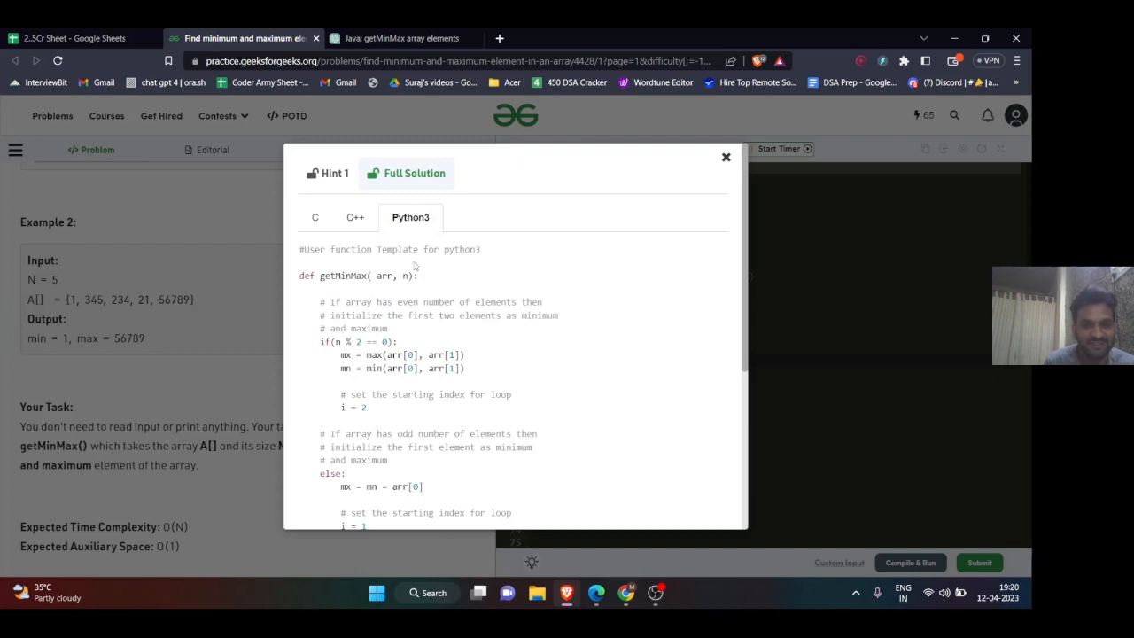
pyautogui.click(726, 156)
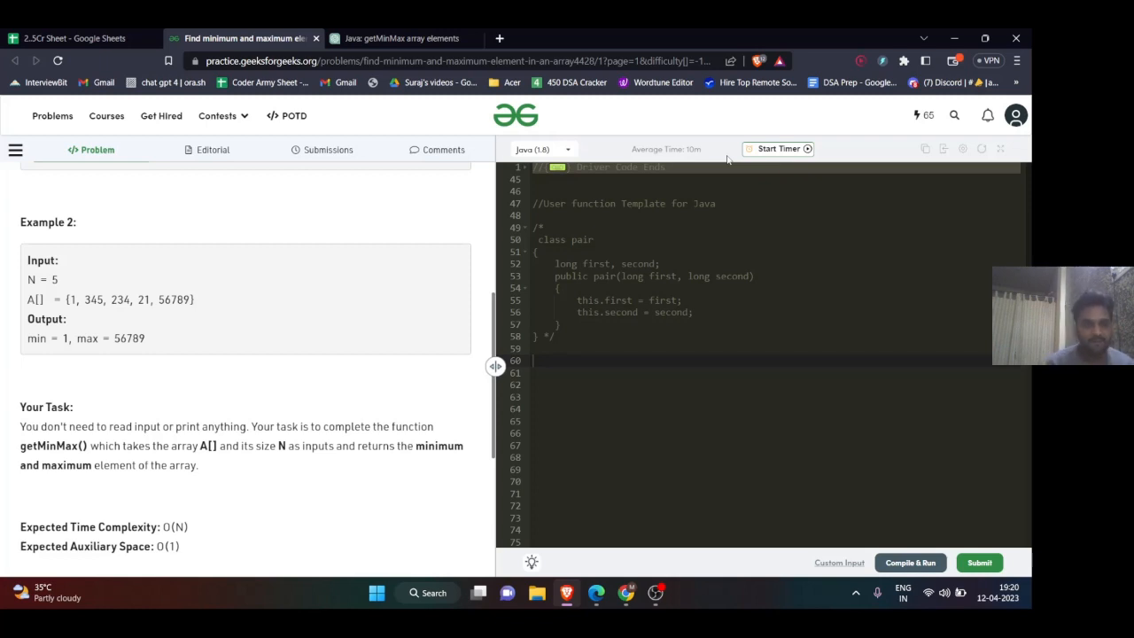
pyautogui.click(540, 362)
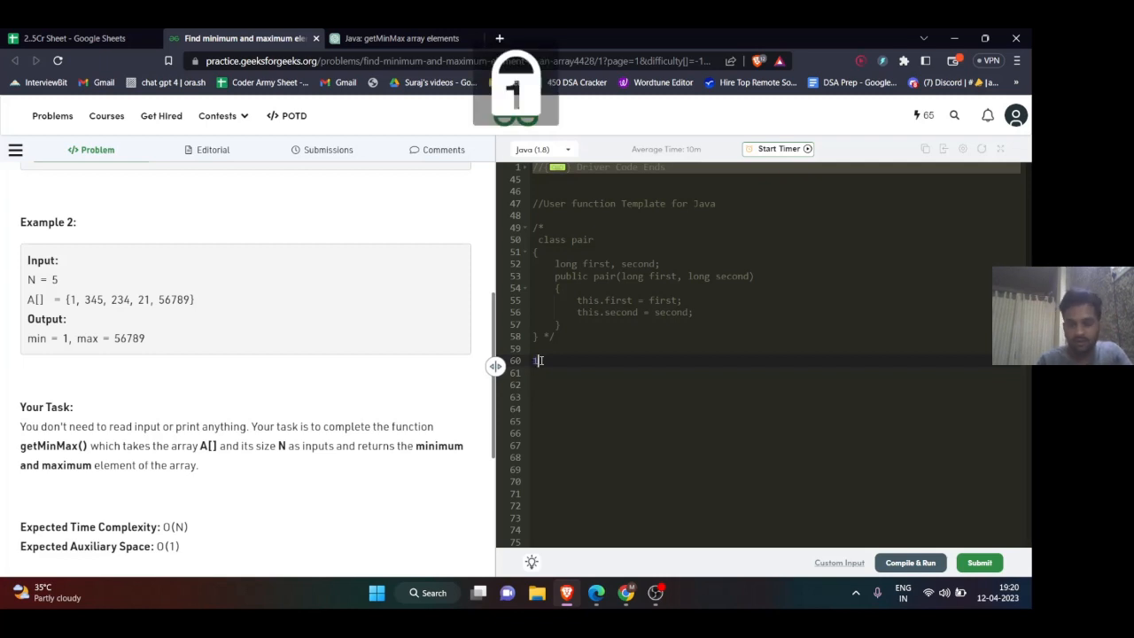
pyautogui.write('1 2 3 4 5')
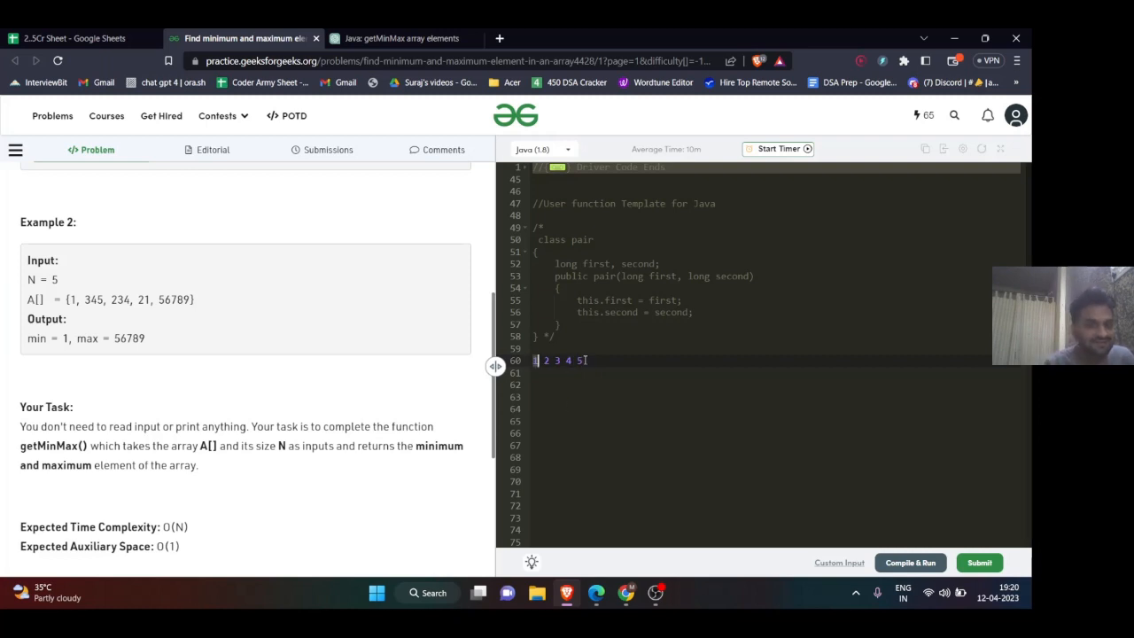
pyautogui.press('Backspace')
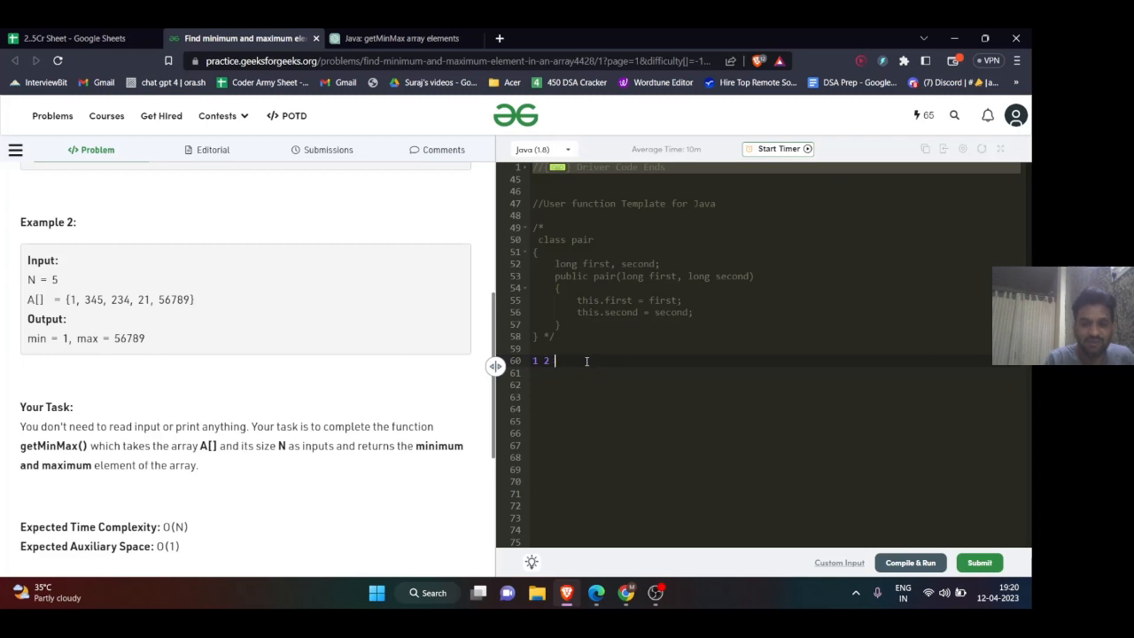
pyautogui.press('Backspace')
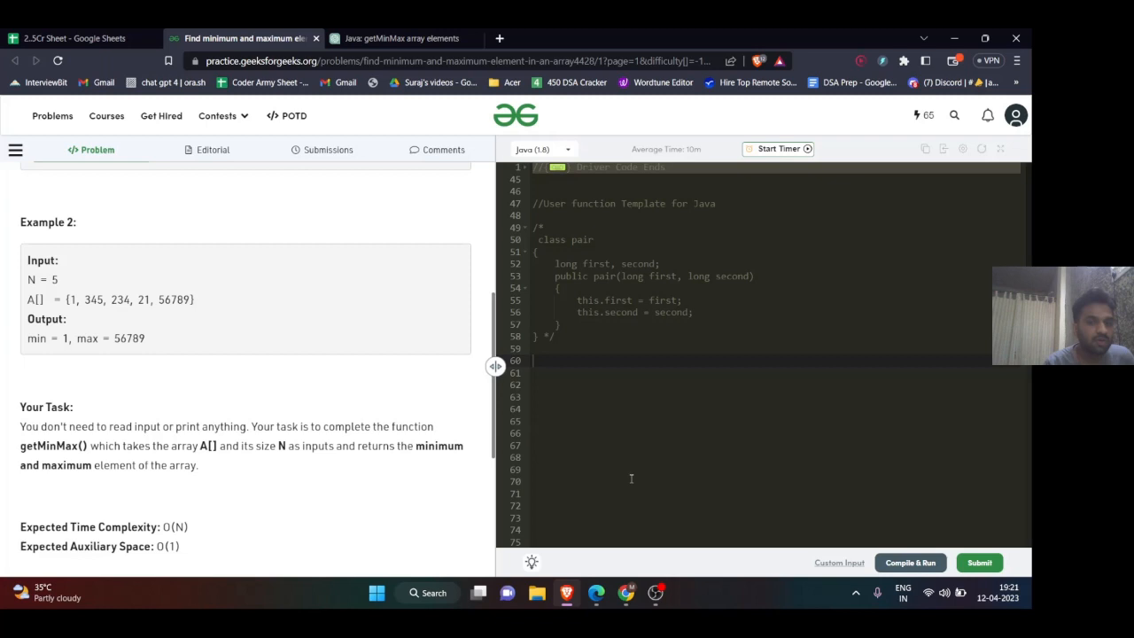
# - Scroll the Java editor to the Compute class with its getMinMax loop over min and max
pyautogui.scroll(-3)
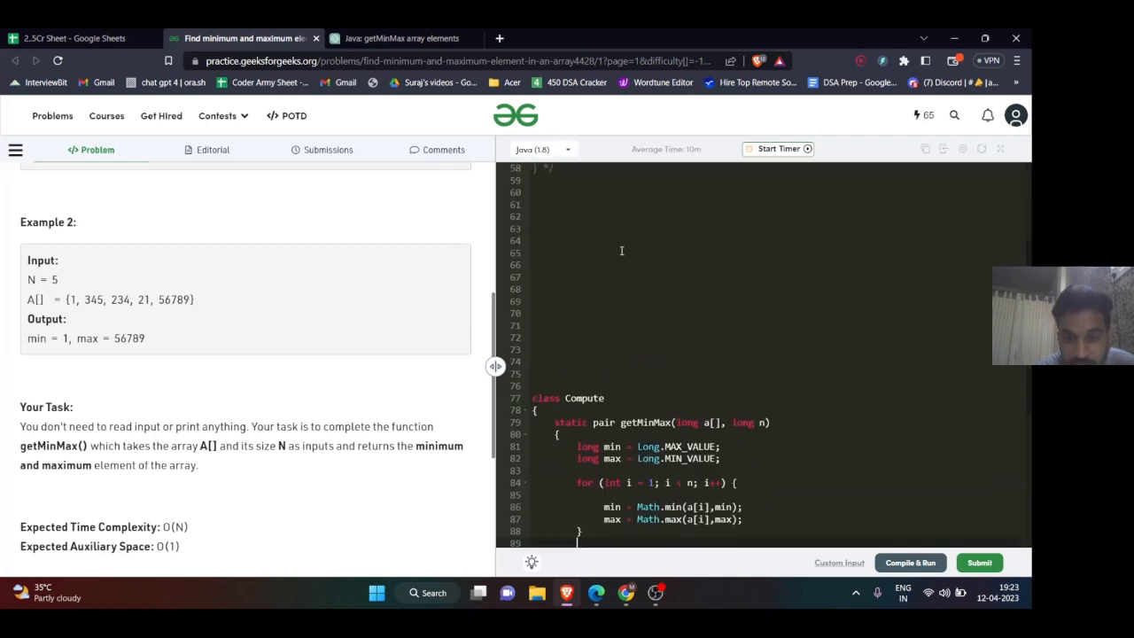
# - Complete 'return new pair(min, max);' and scroll to the commented-out if-based alternative
pyautogui.scroll(-3)
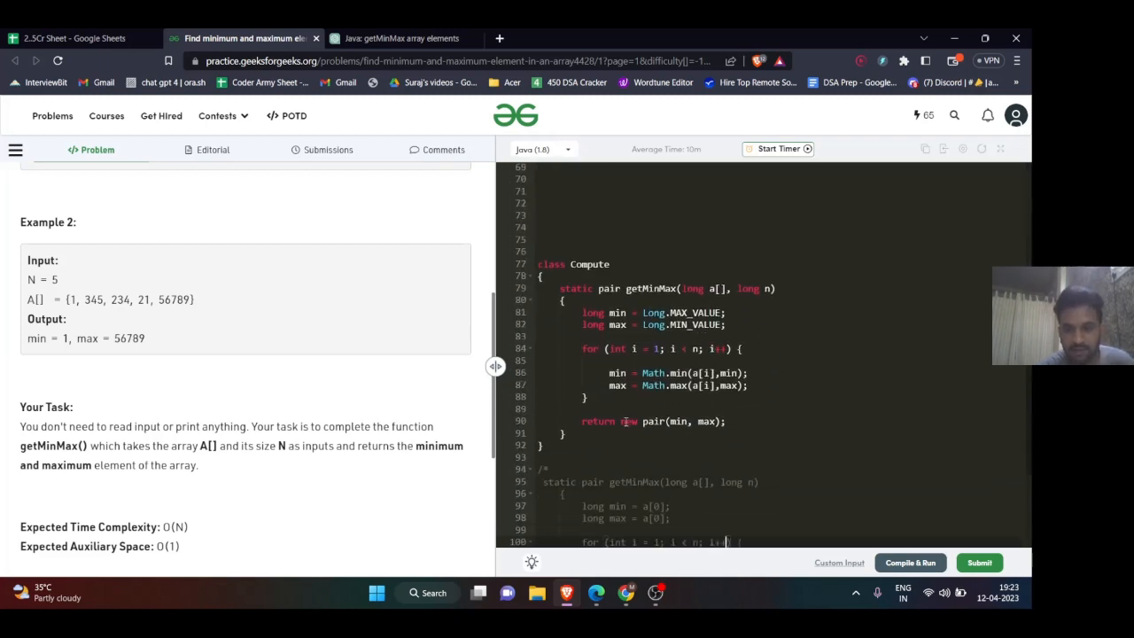
pyautogui.write('new')
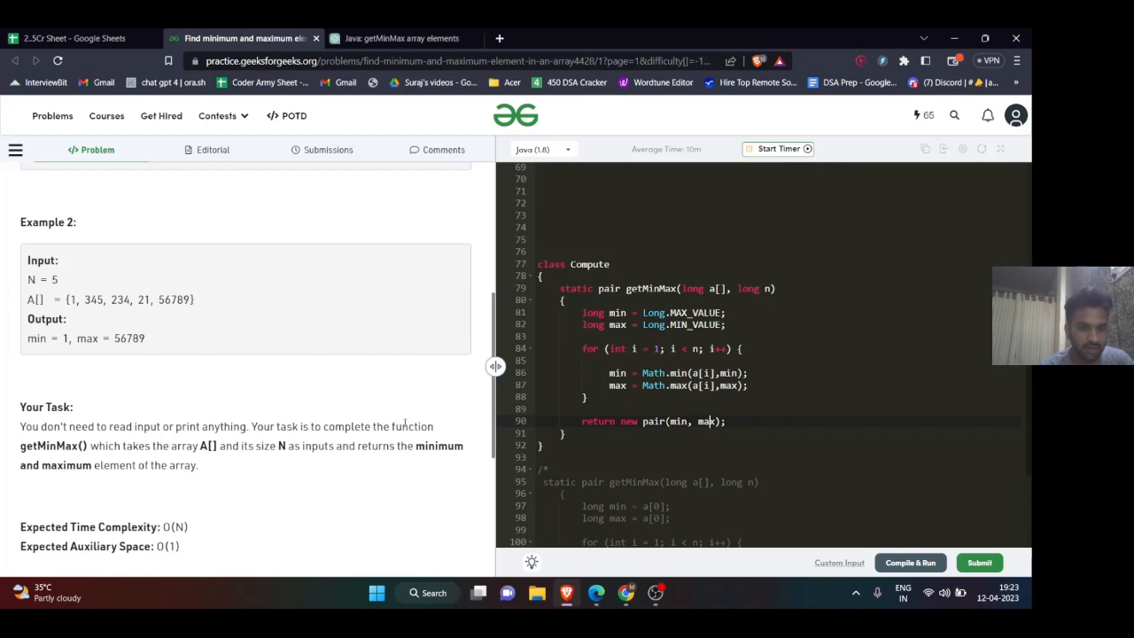
pyautogui.scroll(-3)
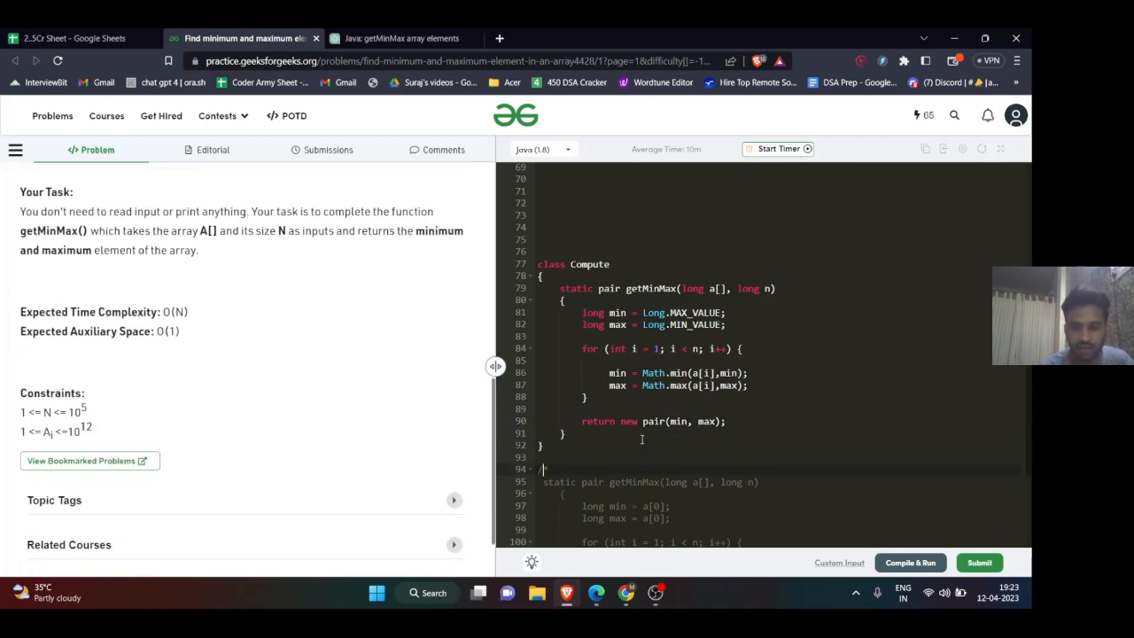
pyautogui.scroll(-3)
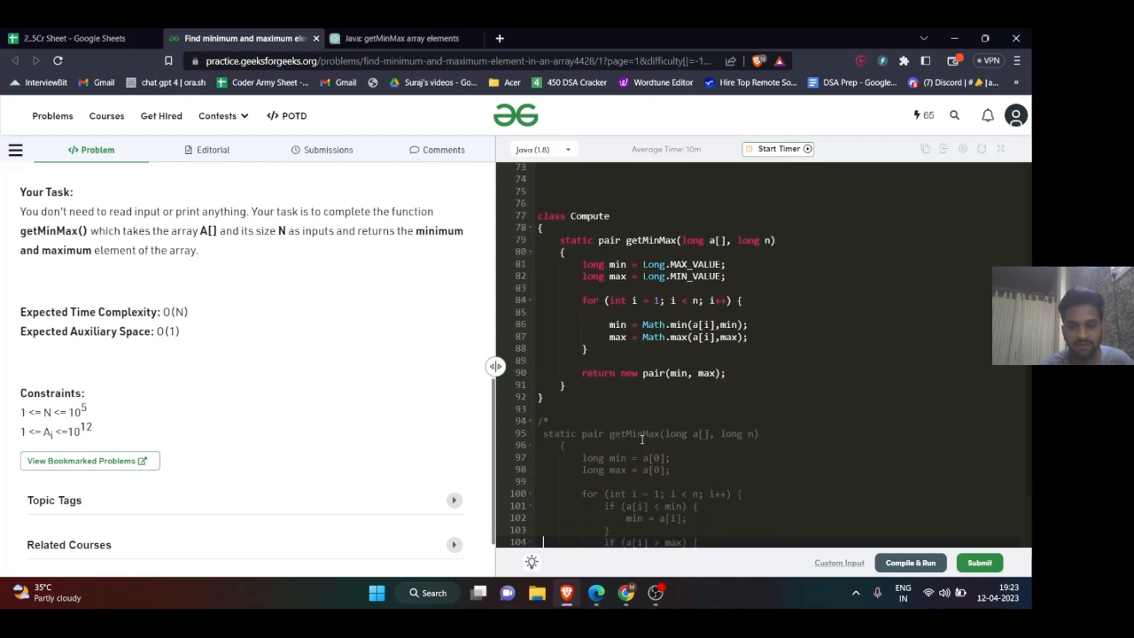
pyautogui.scroll(-3)
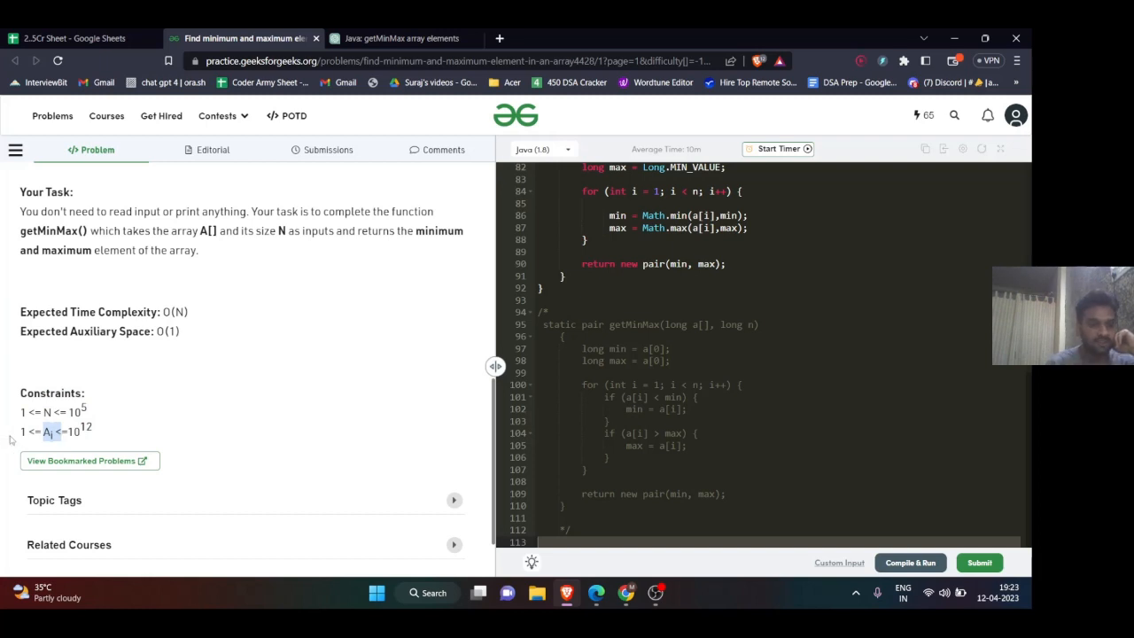
pyautogui.moveTo(8, 440)
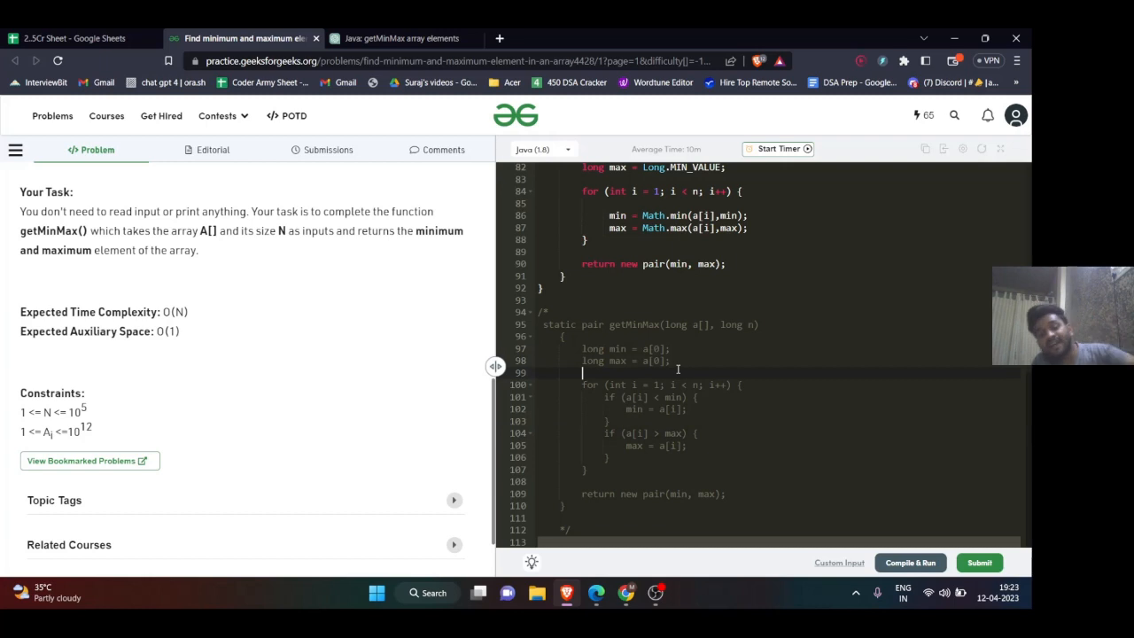
pyautogui.scroll(3)
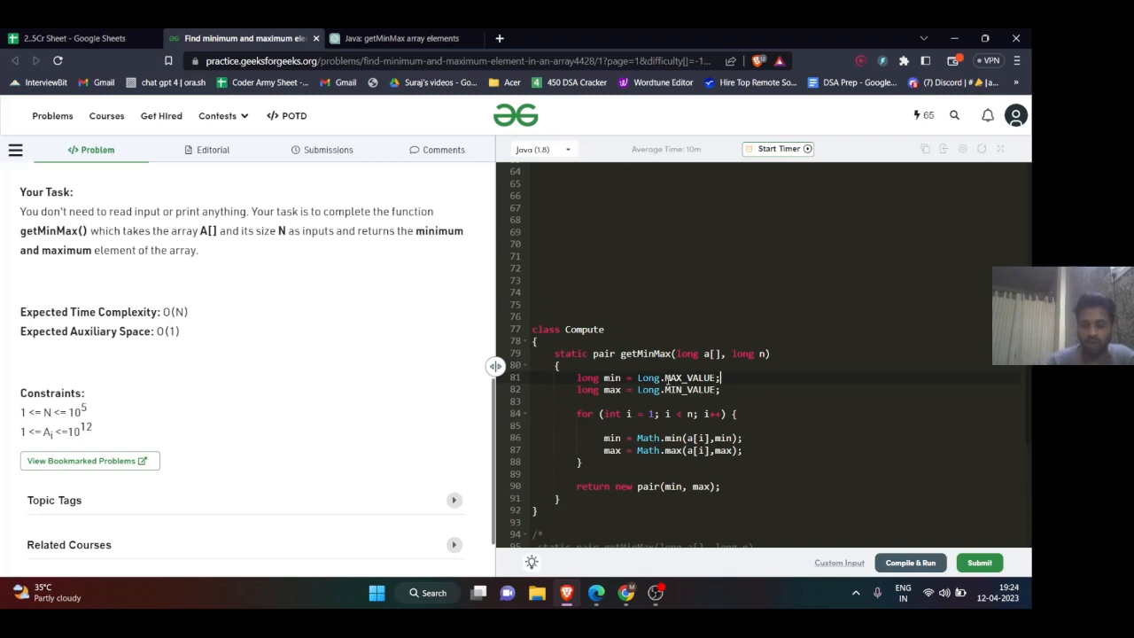
pyautogui.scroll(-3)
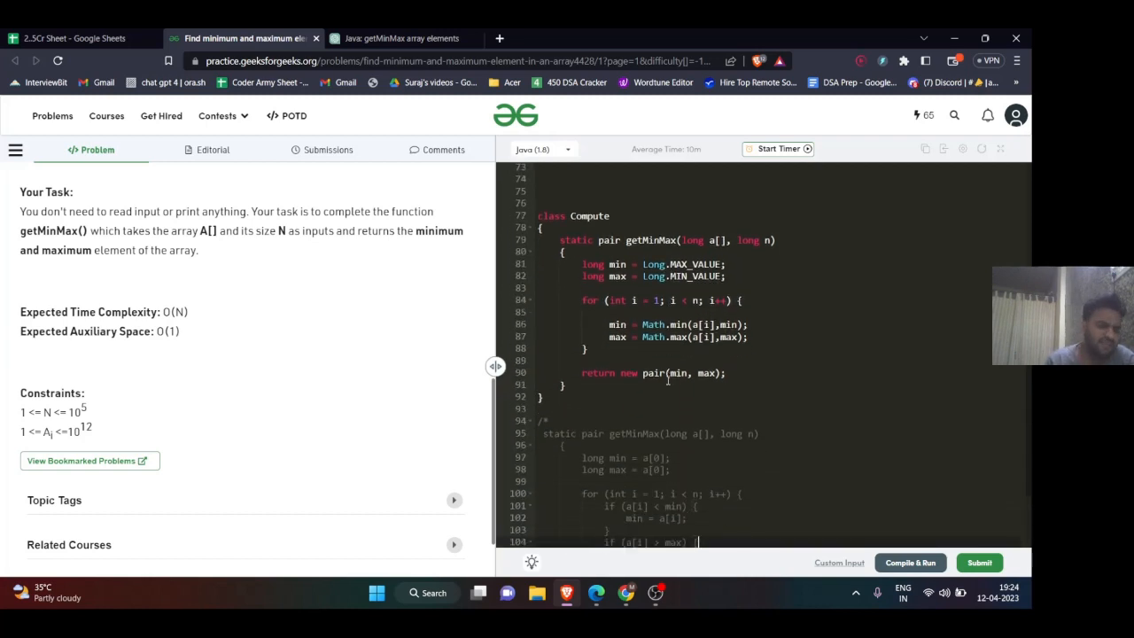
pyautogui.scroll(-3)
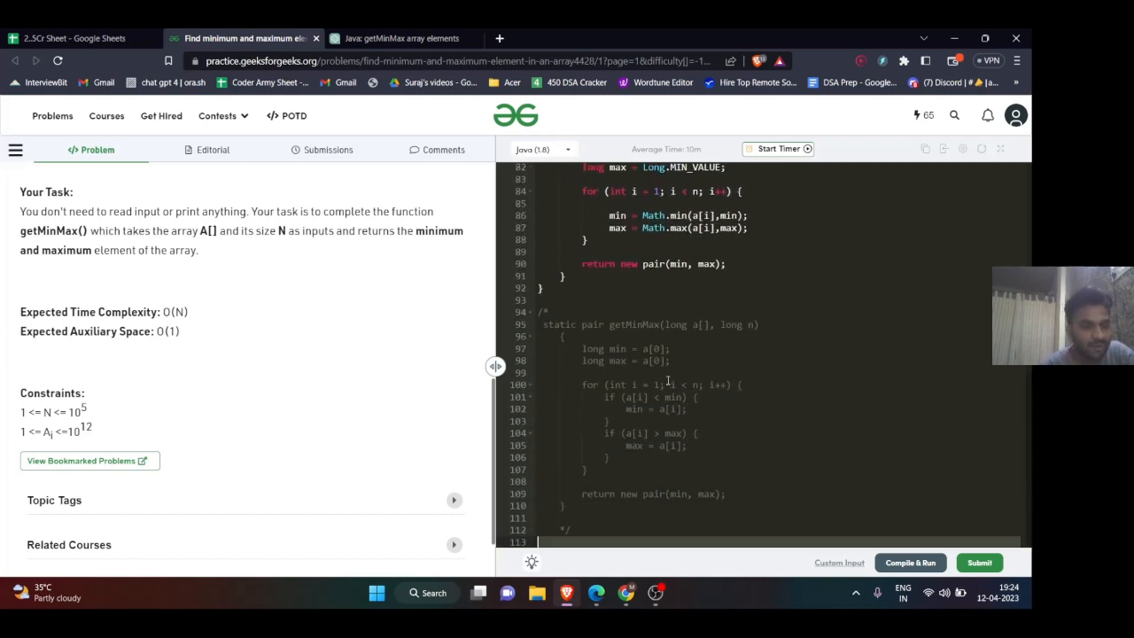
pyautogui.moveTo(673, 599)
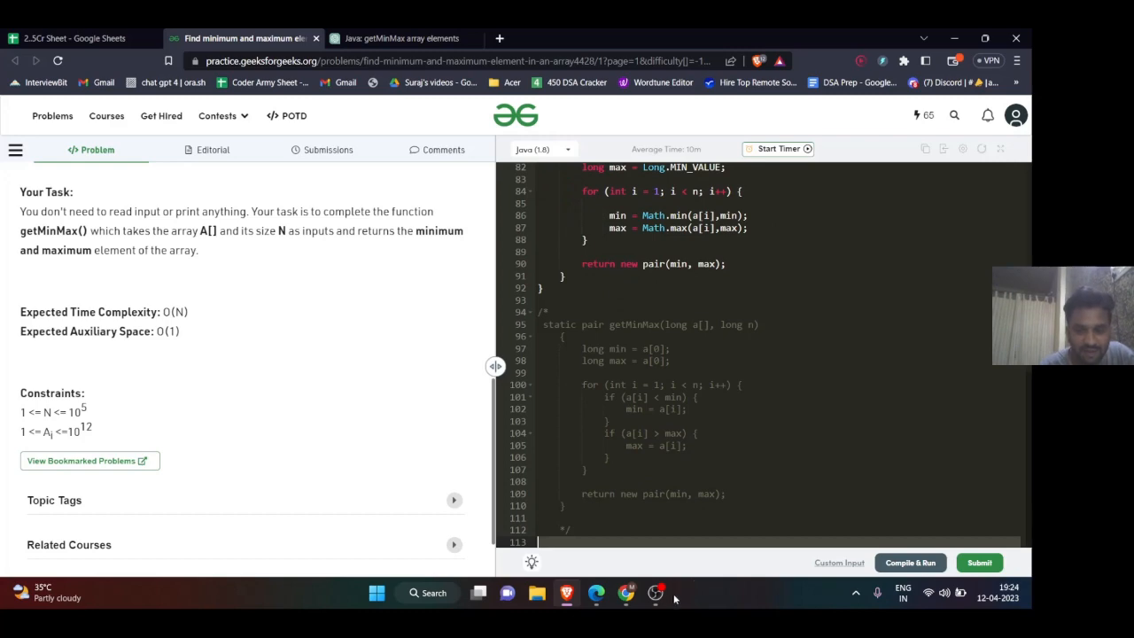
pyautogui.moveTo(655, 592)
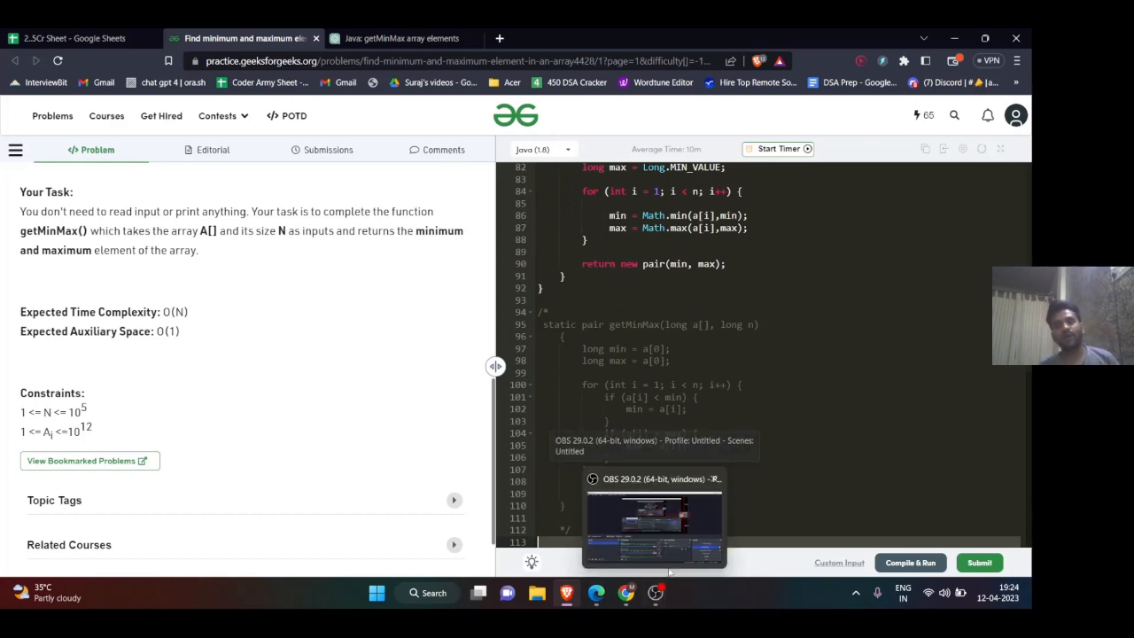